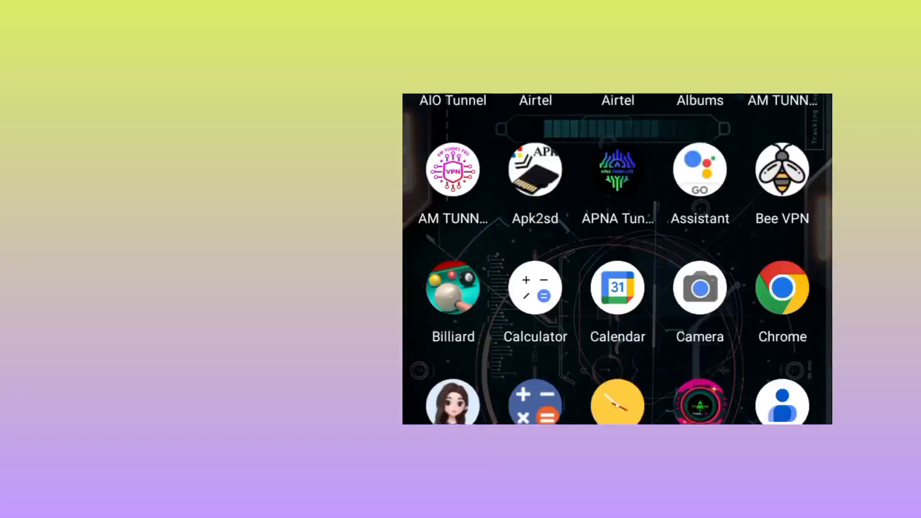
# - Scroll through the app drawer to reach and launch the Google Play Store
pyautogui.scroll(3)
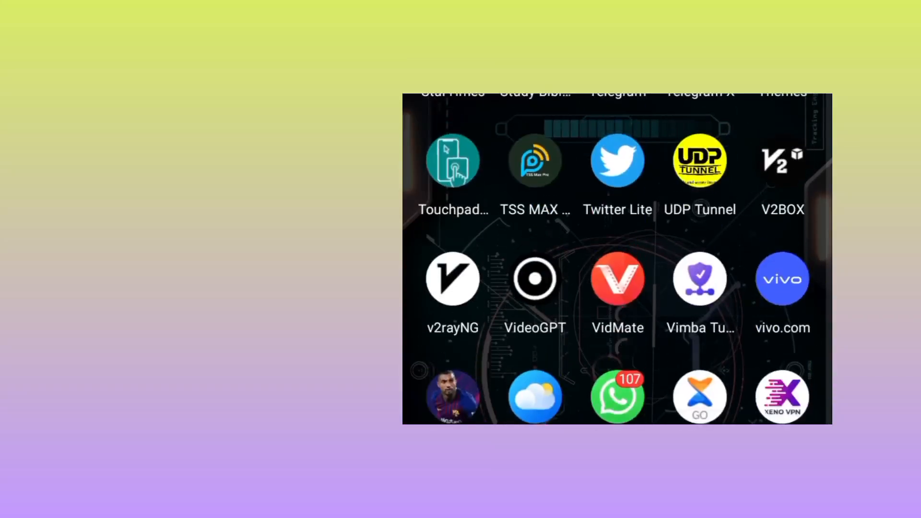
pyautogui.scroll(3)
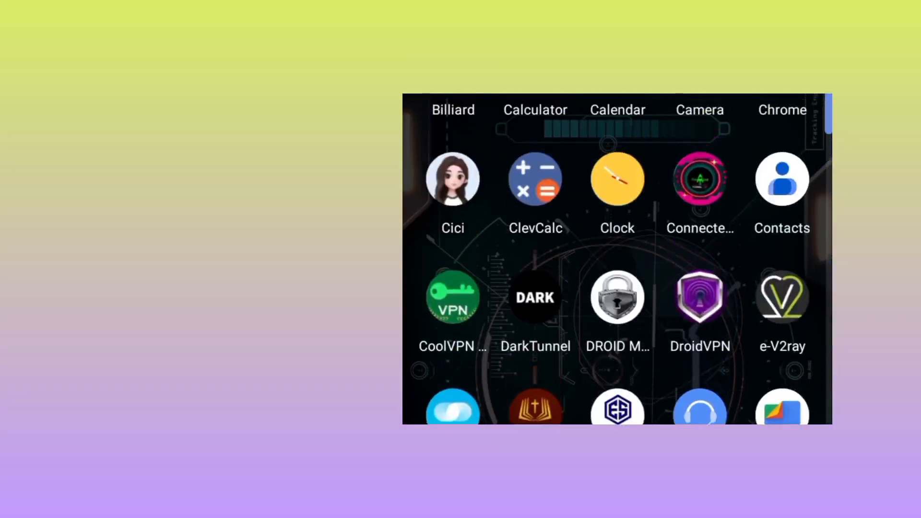
pyautogui.scroll(-3)
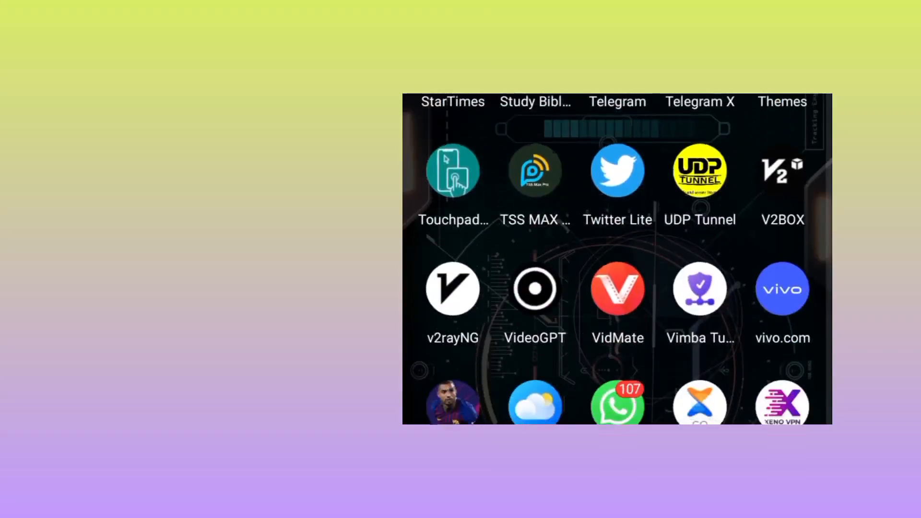
pyautogui.scroll(-3)
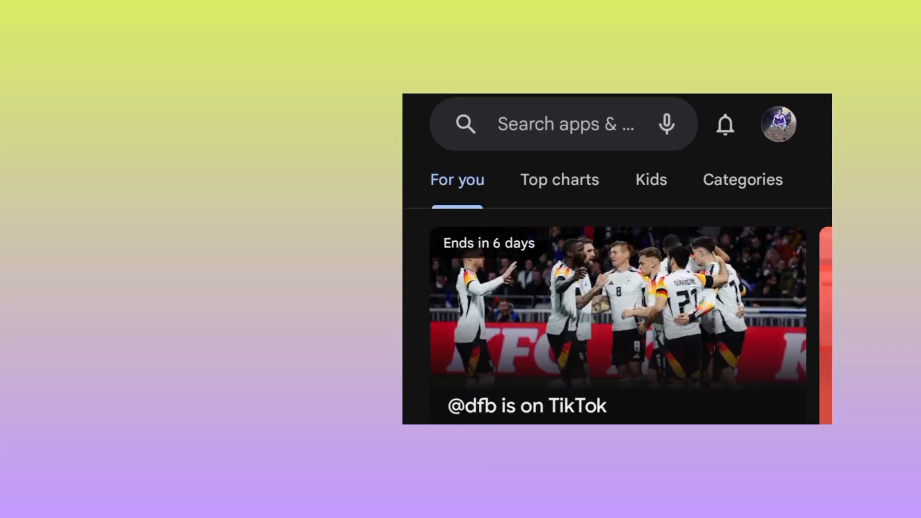
# - Search the Play Store for 'am tunnel pro' using the matching suggestion
pyautogui.click(564, 123)
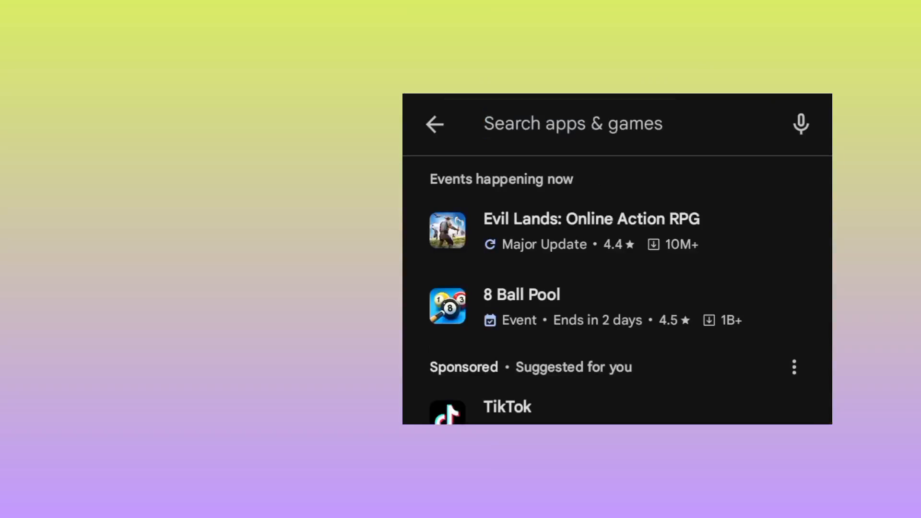
pyautogui.write('am tunnel pro')
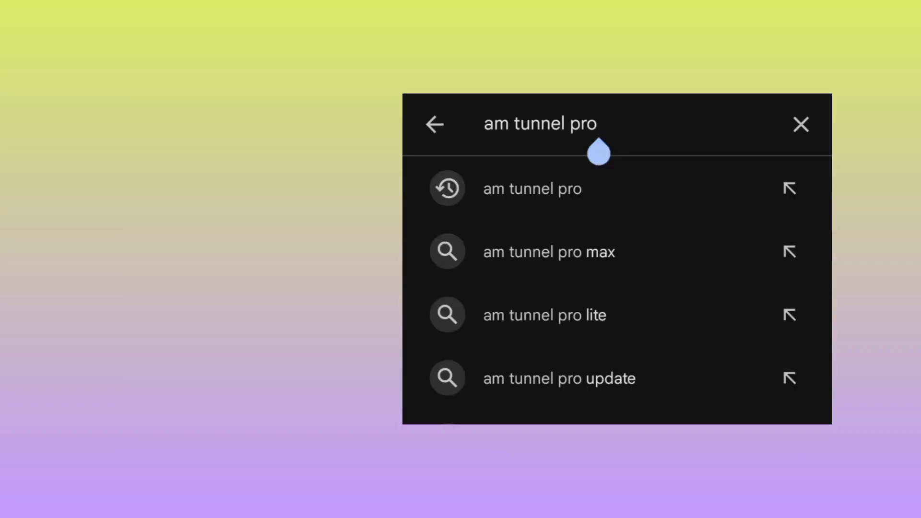
pyautogui.click(532, 188)
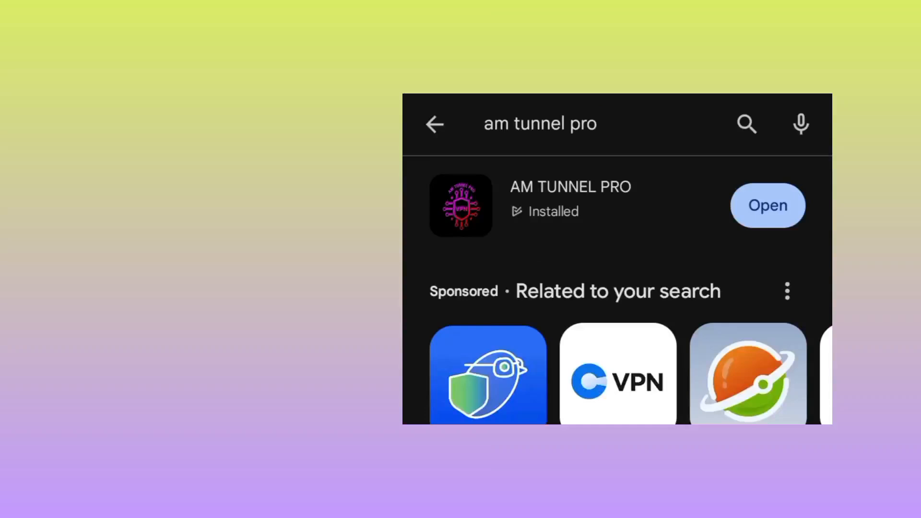
# - Open the AM TUNNEL PRO listing showing its May 10, 2024 update
pyautogui.click(570, 205)
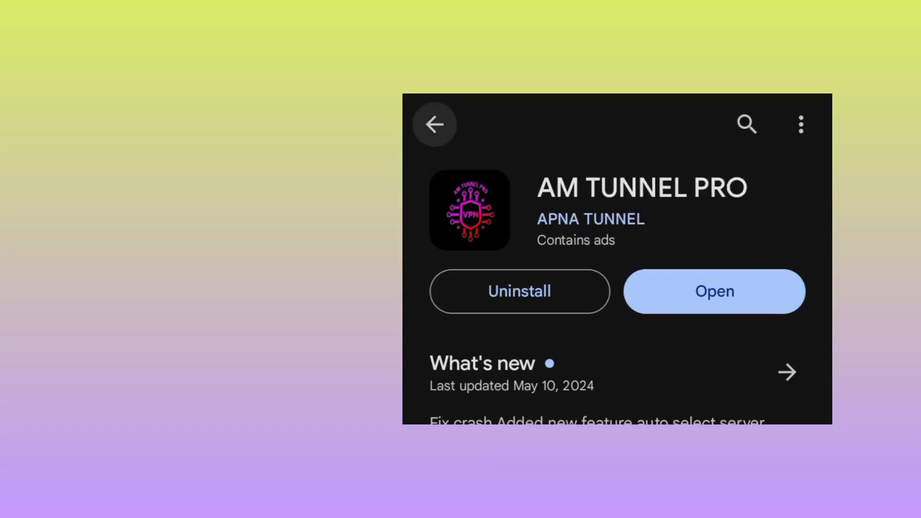
# - Launch AM TUNNEL PRO from its Play Store page, with GLOBAL 2 selected
pyautogui.click(714, 291)
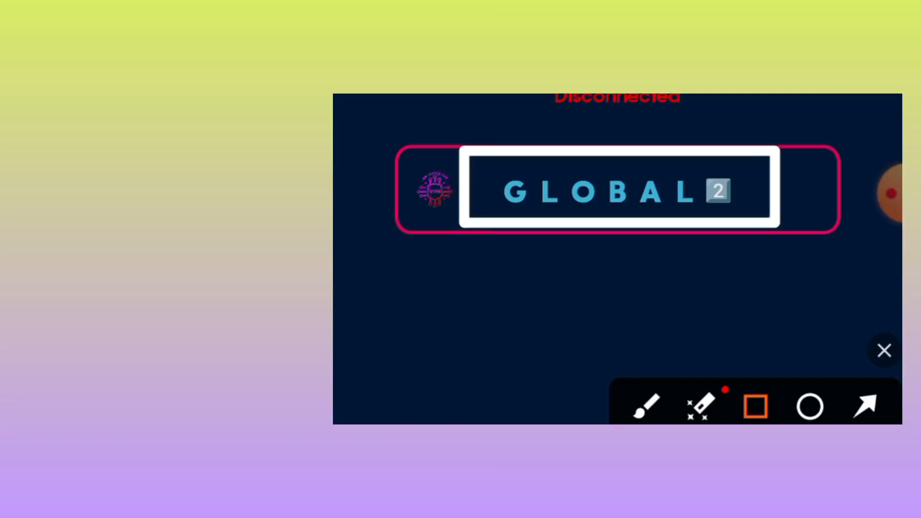
# - Bring up the START button and connection status with GLOBAL 2 still selected
pyautogui.click(809, 407)
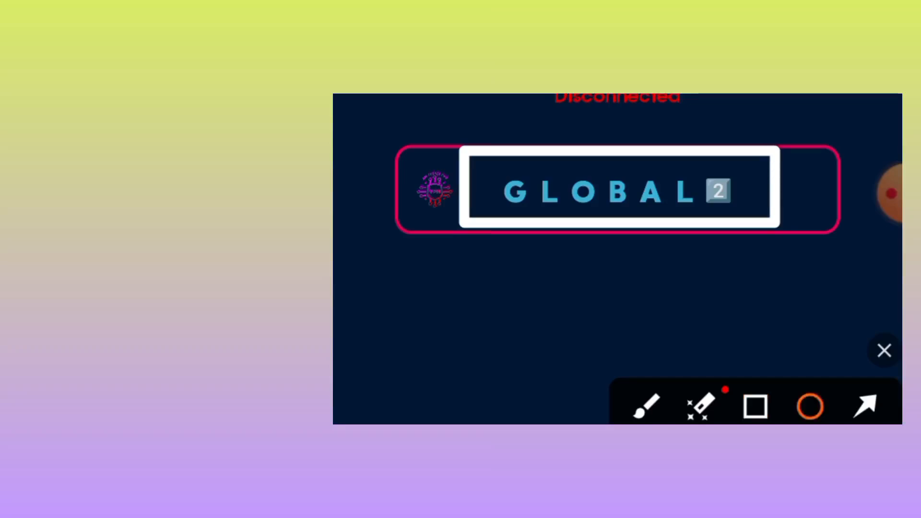
pyautogui.click(883, 350)
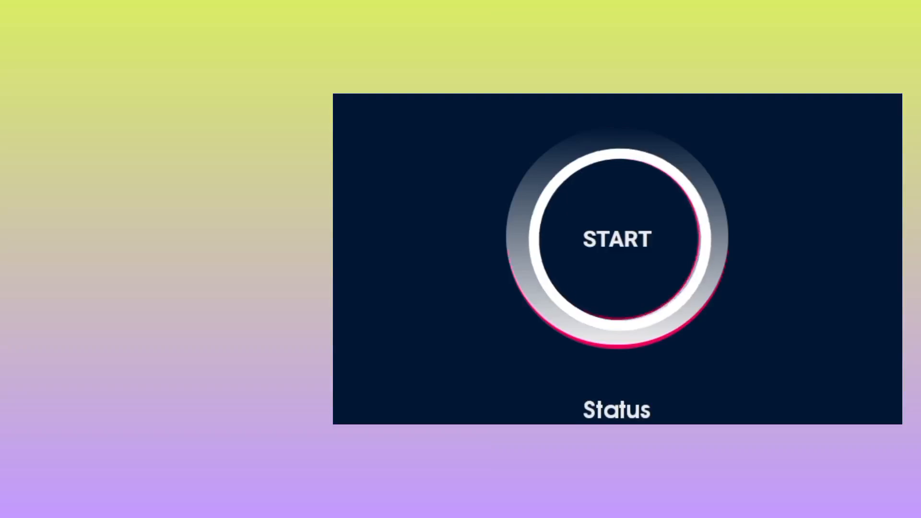